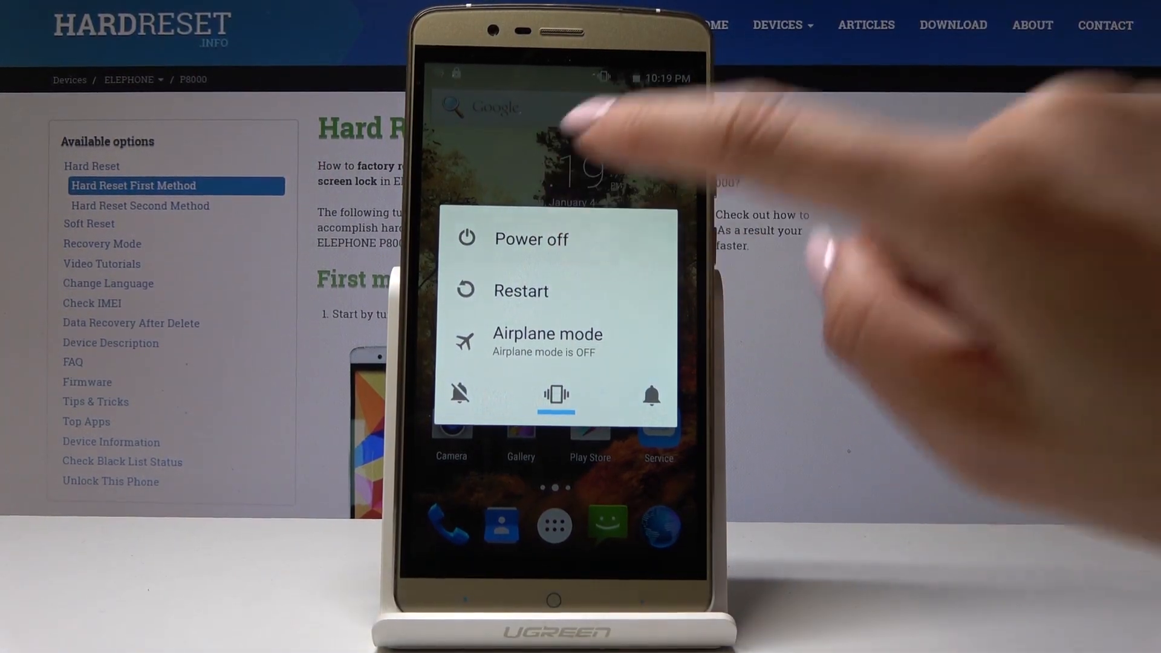
# - Power off the phone from the power menu and confirm the shutdown
pyautogui.click(531, 239)
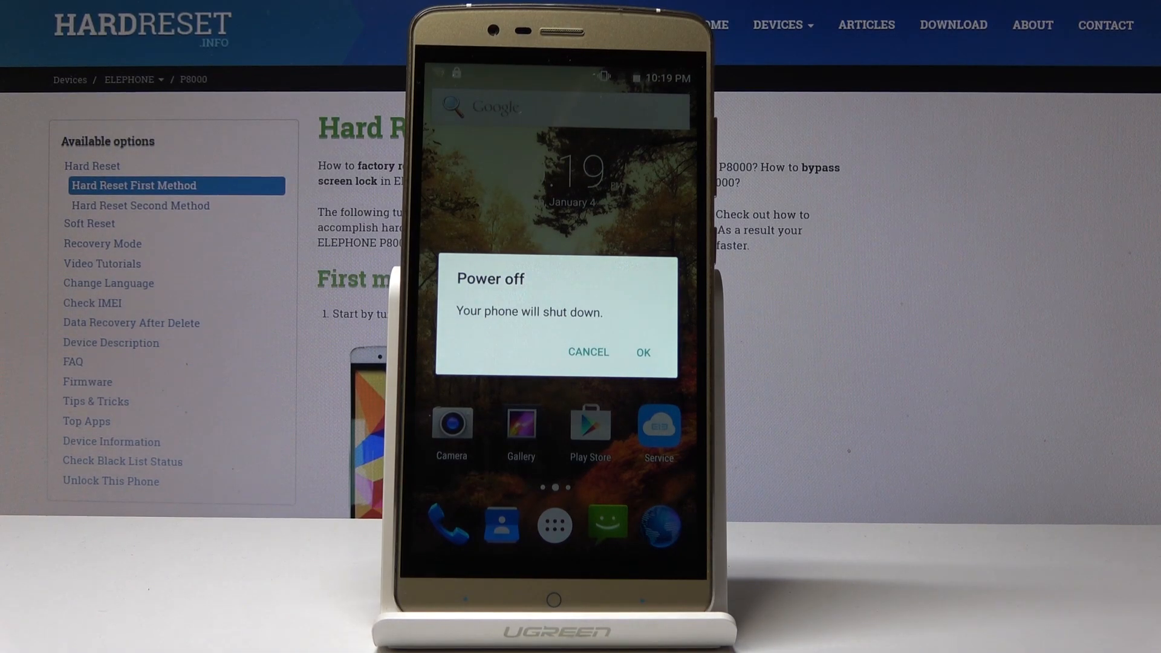
pyautogui.click(641, 352)
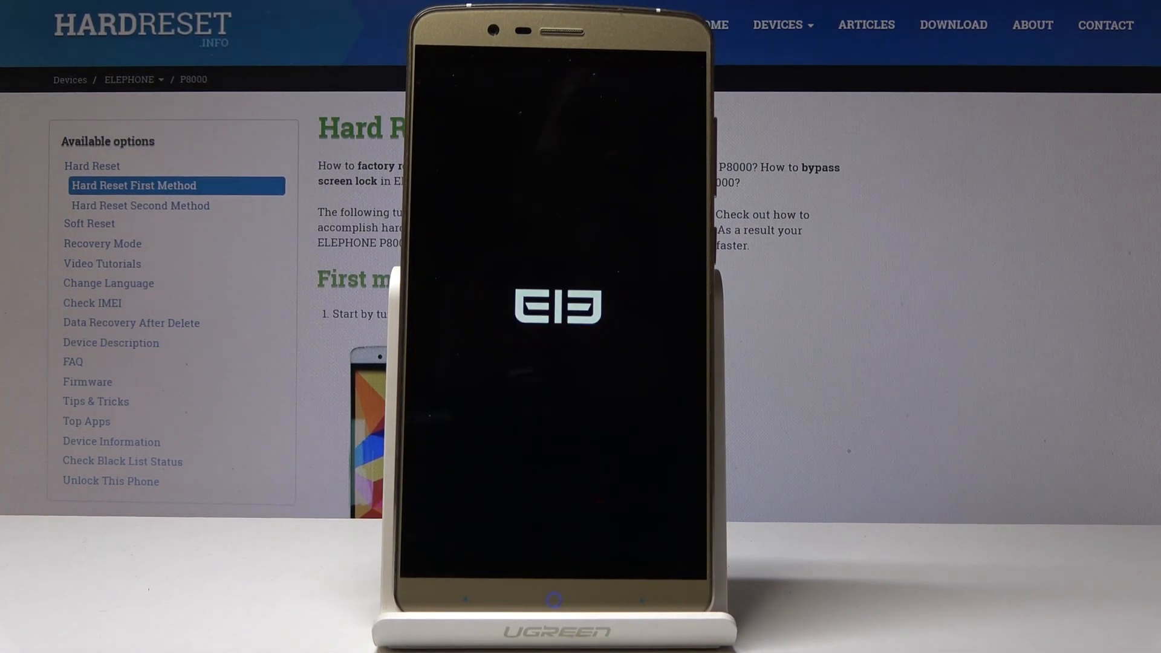